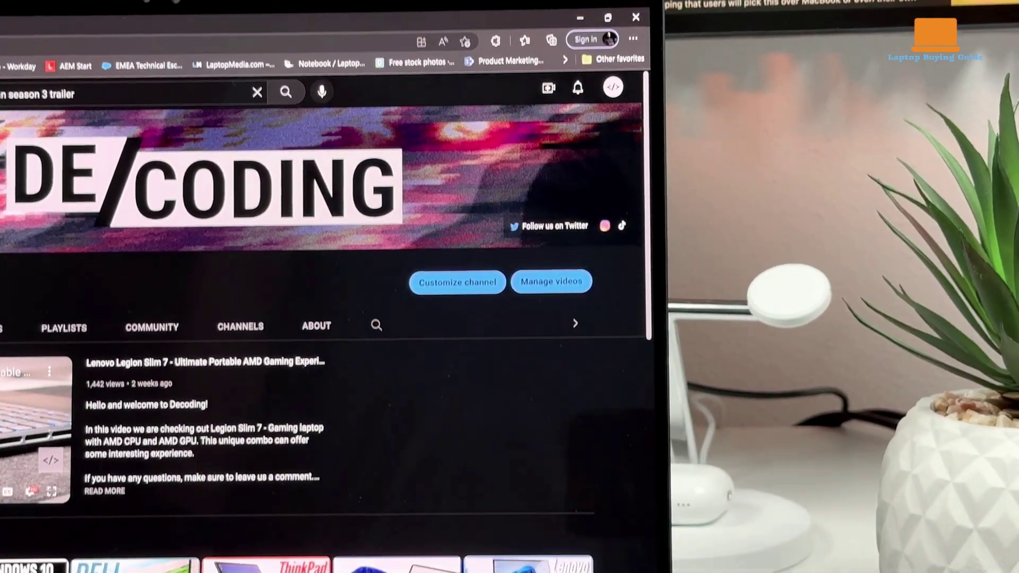
pyautogui.scroll(-3)
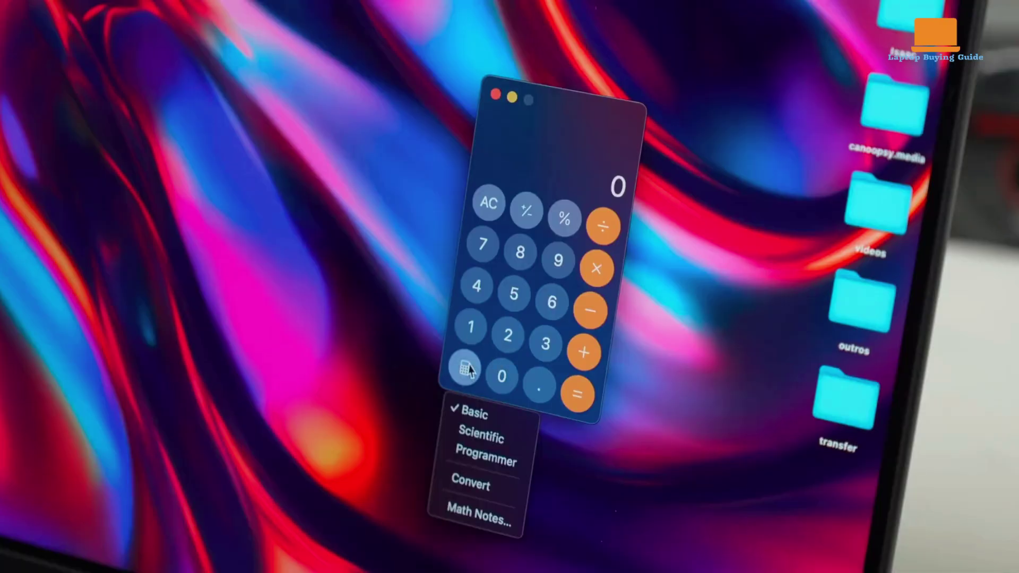
pyautogui.click(473, 487)
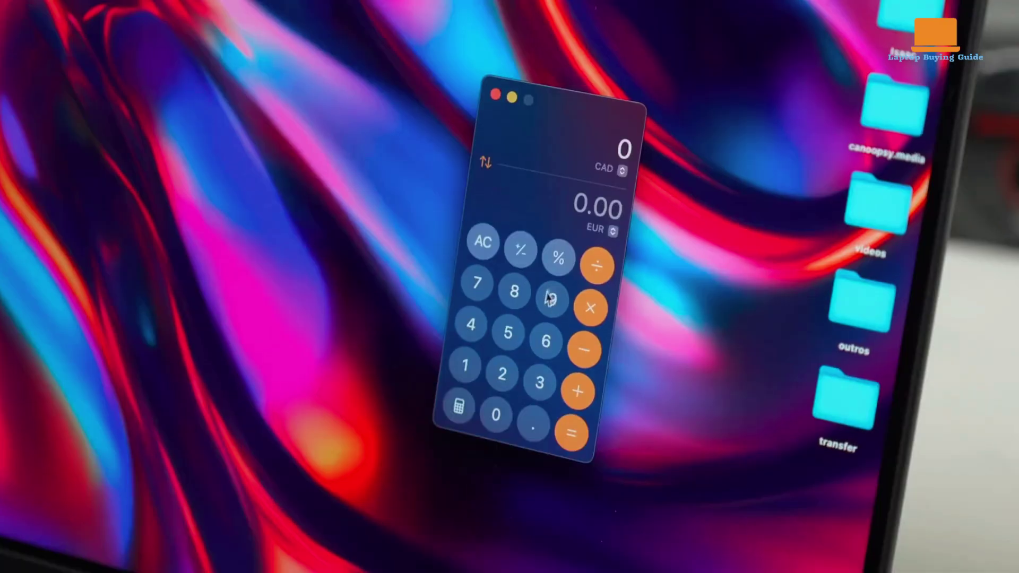